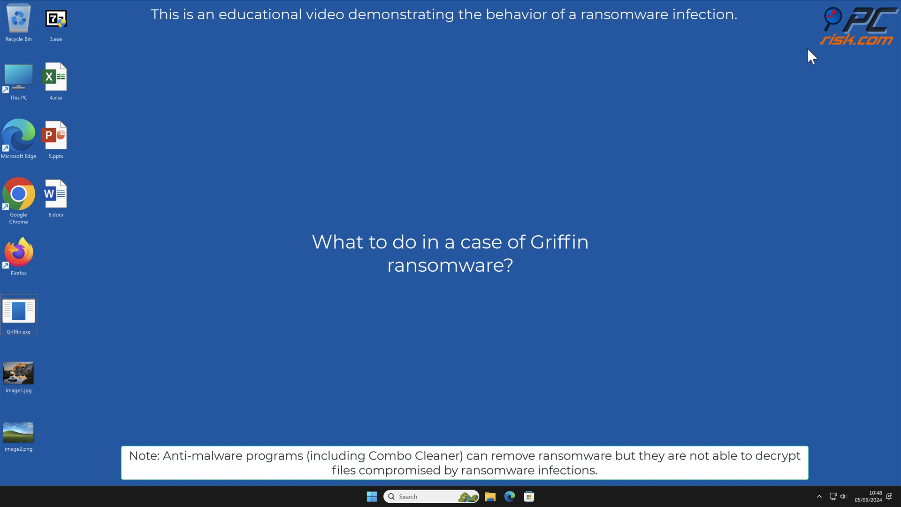
mouse_move(808, 55)
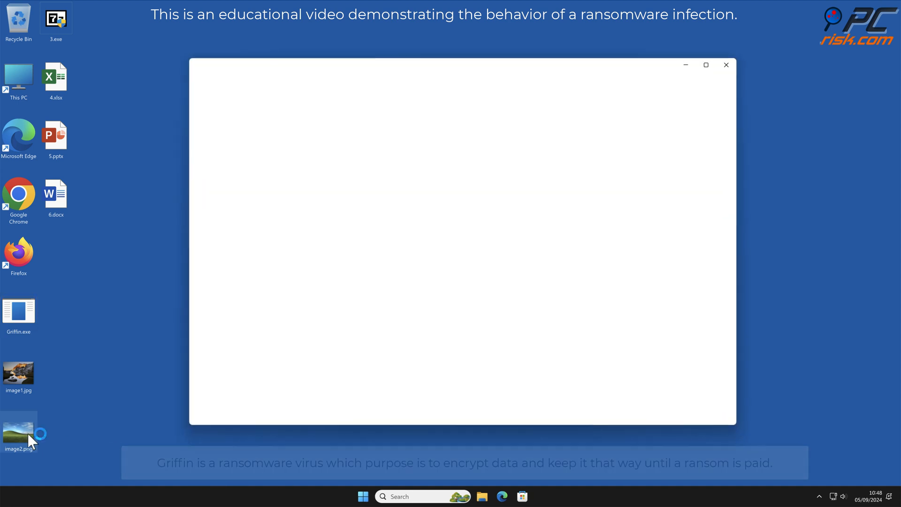
Preview image2.png in the photo viewer, then close it to confirm files still open normally.
double_click(19, 430)
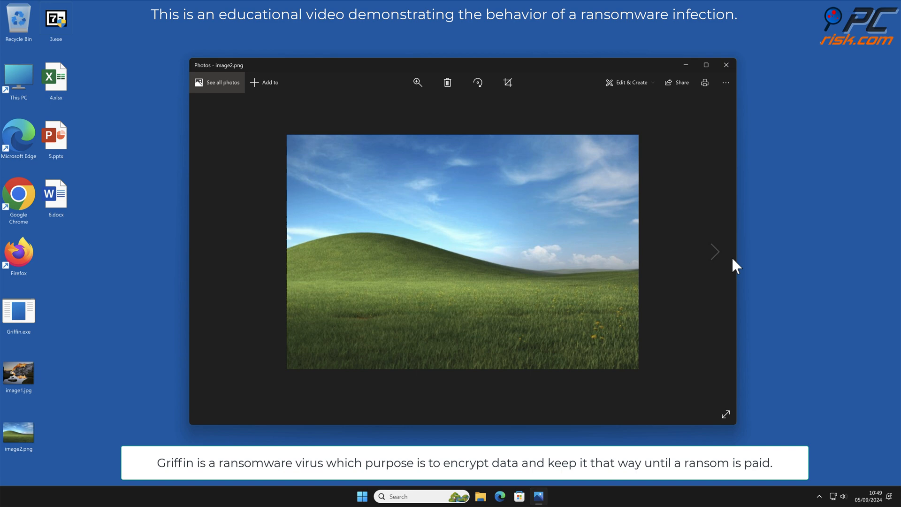
mouse_move(824, 247)
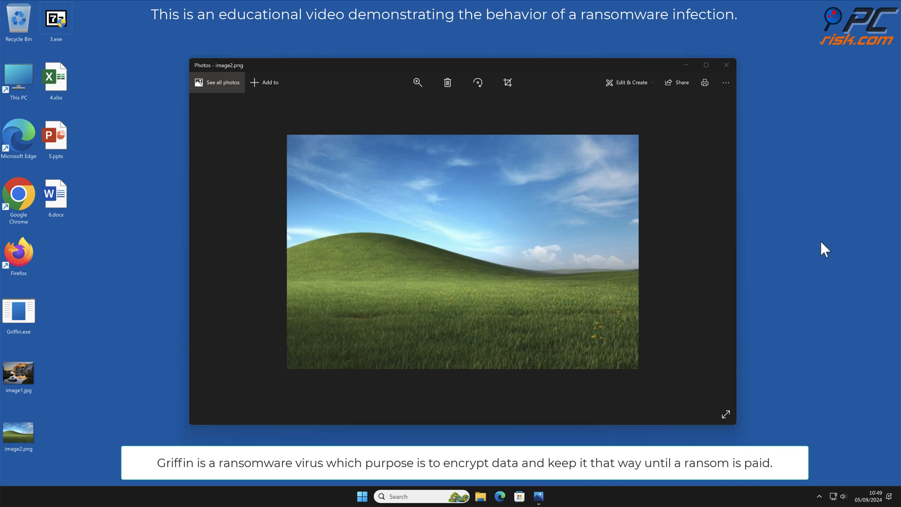
mouse_move(725, 65)
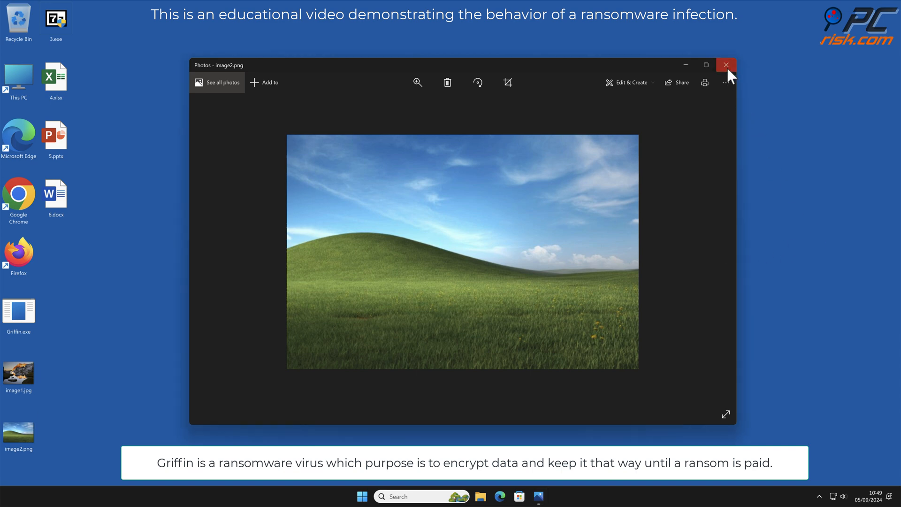
click(726, 65)
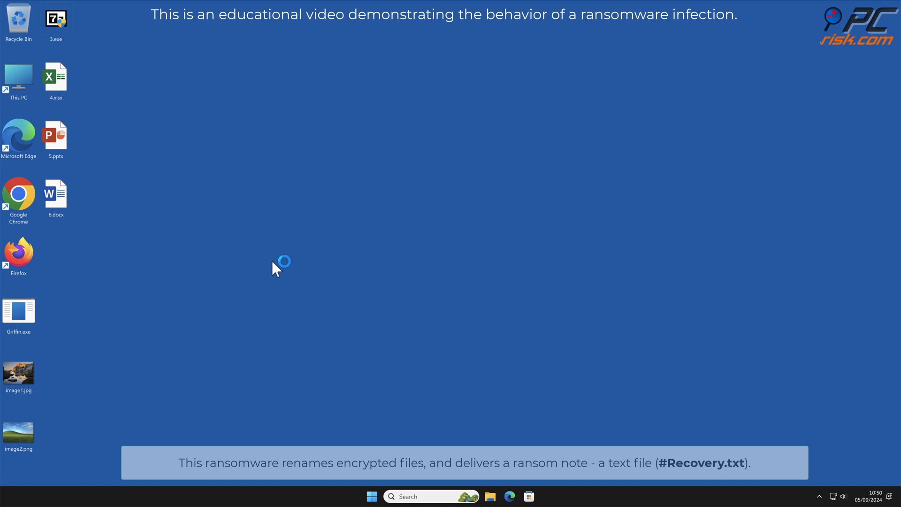
Run Griffin.exe so desktop files are renamed to locked .griffin files with #Recovery.txt notes.
right_click(19, 314)
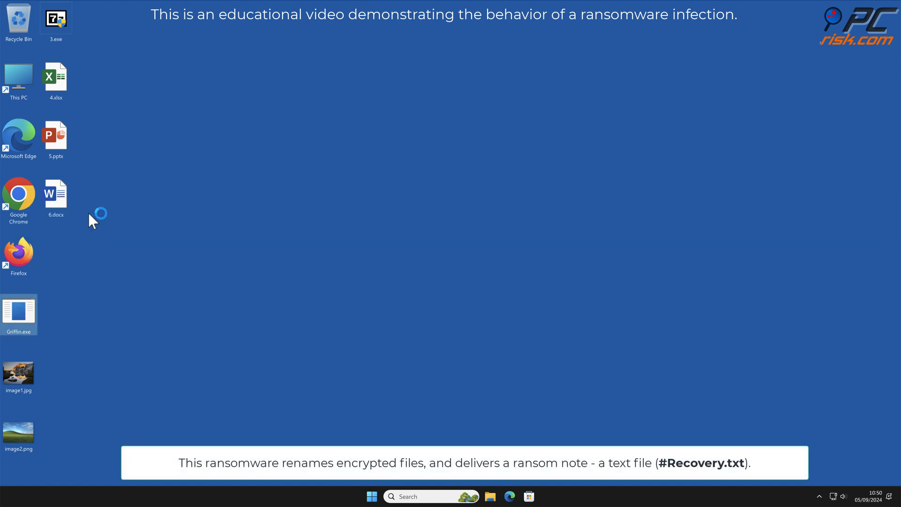
double_click(19, 310)
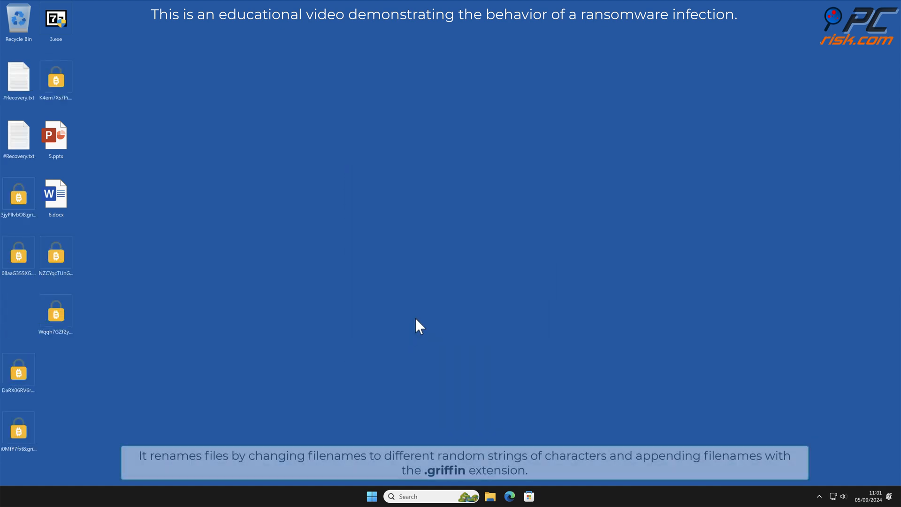
Try opening an encrypted .griffin file and dismiss the 'Select an app' chooser.
click(55, 314)
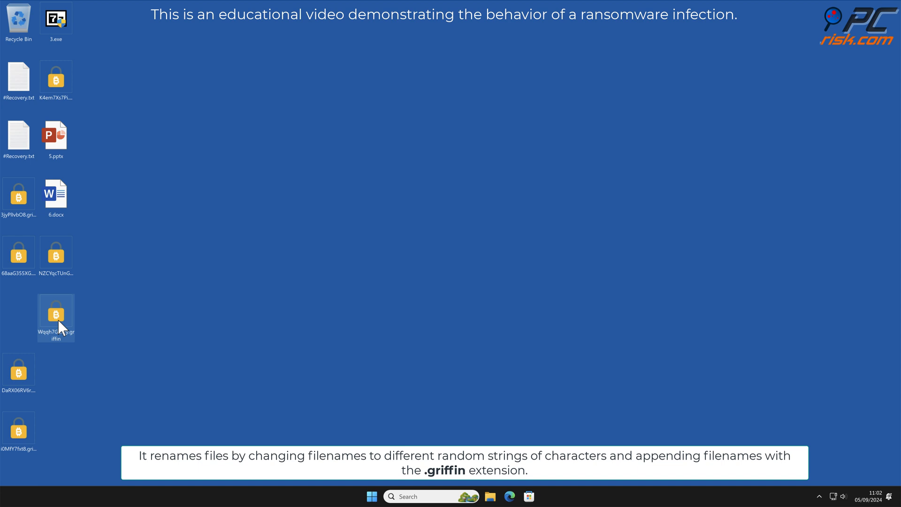
double_click(56, 314)
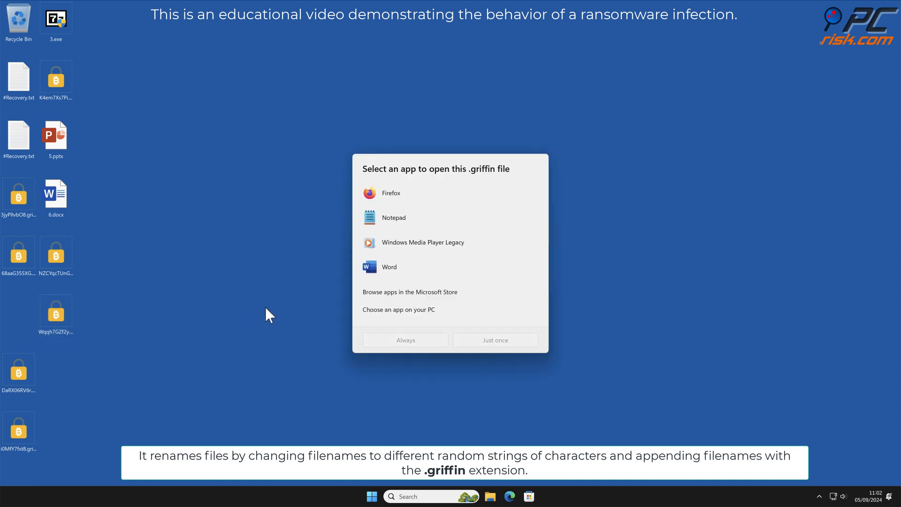
click(55, 253)
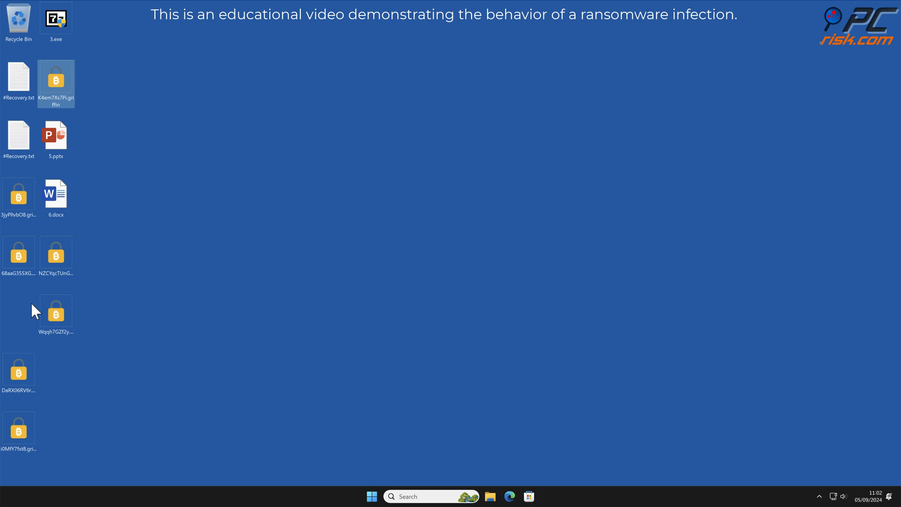
click(55, 314)
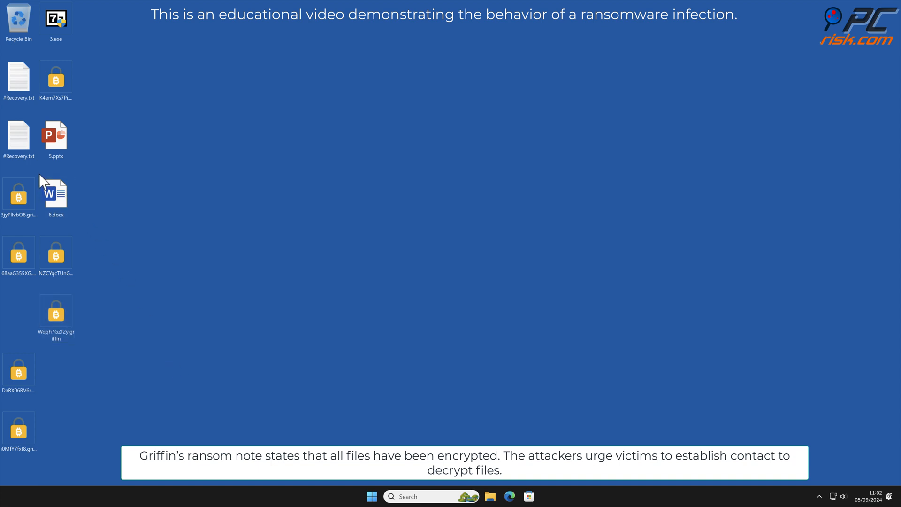
click(18, 134)
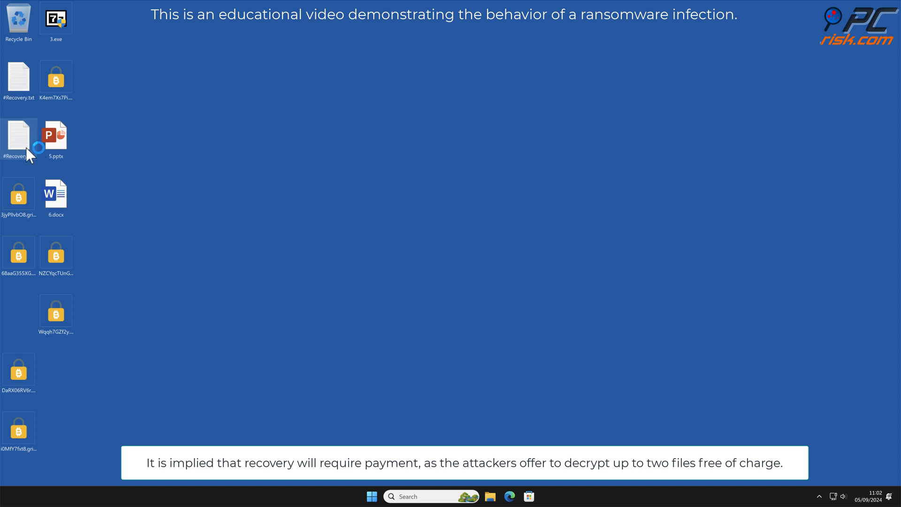
double_click(19, 135)
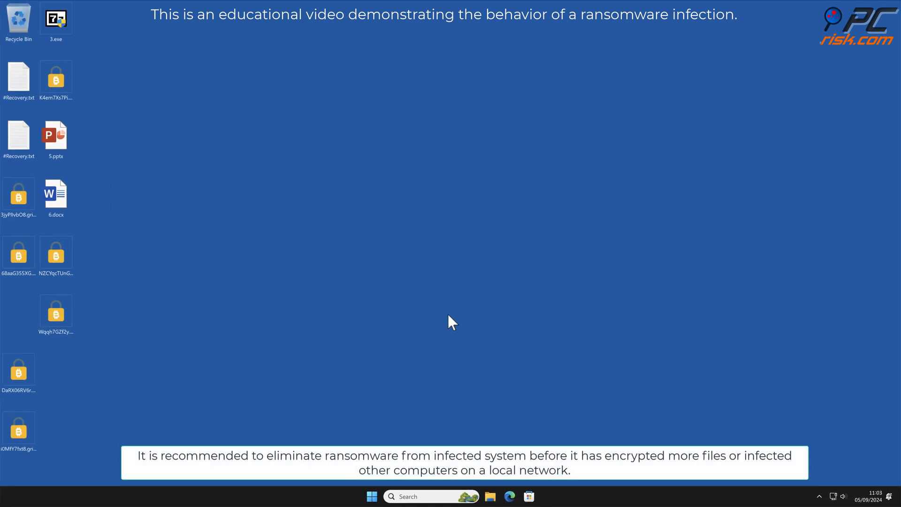
click(372, 496)
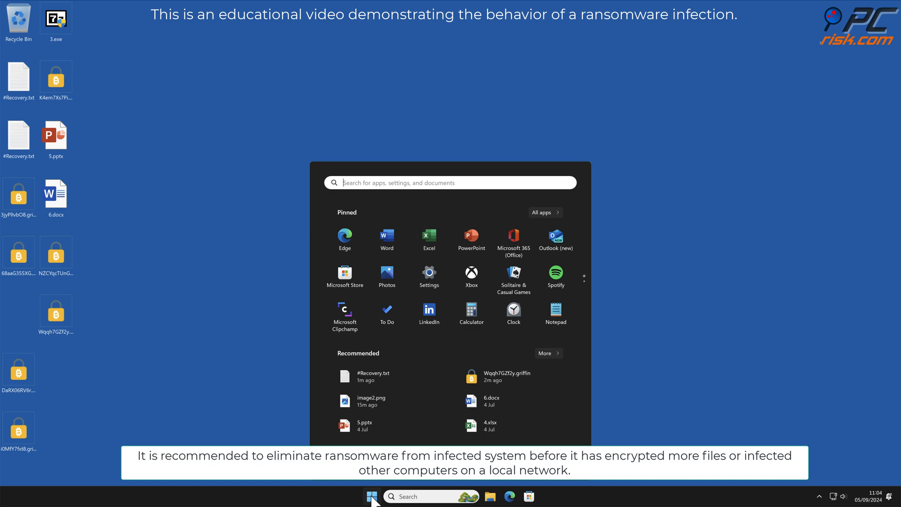
mouse_move(345, 240)
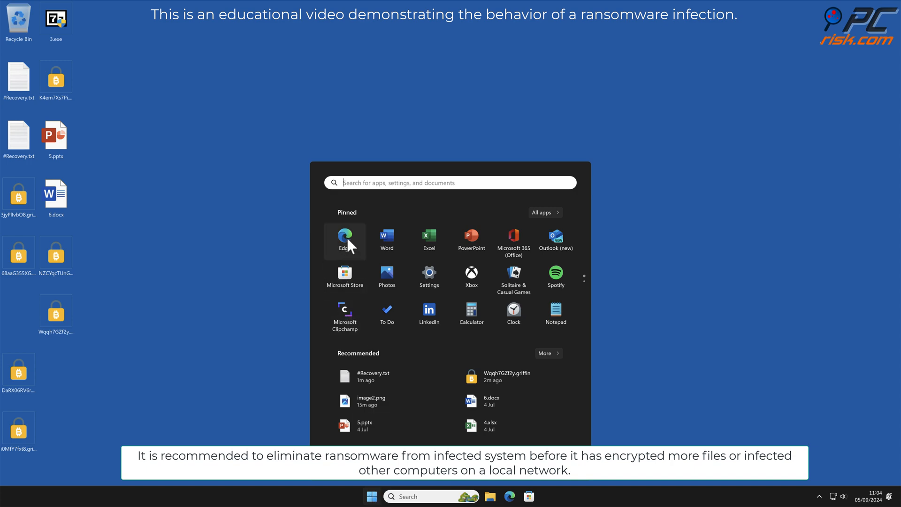
click(344, 237)
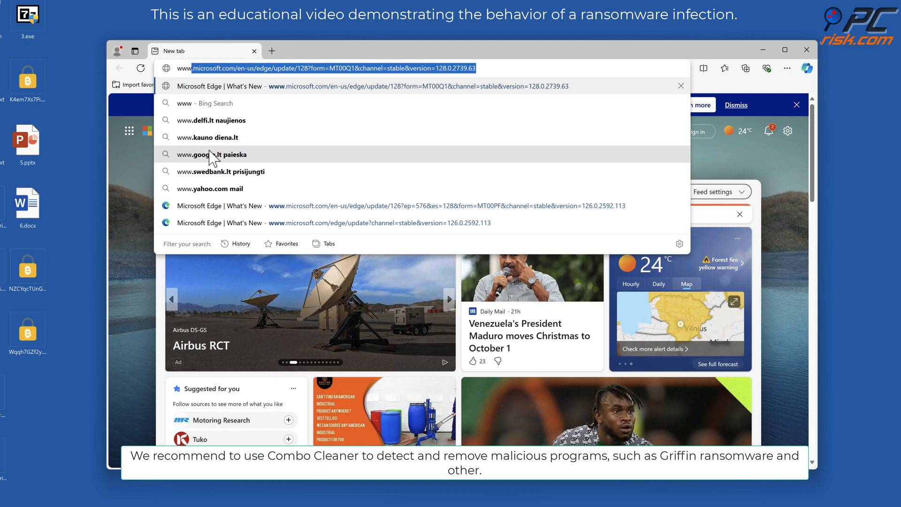
text(www.combocleaner.com)
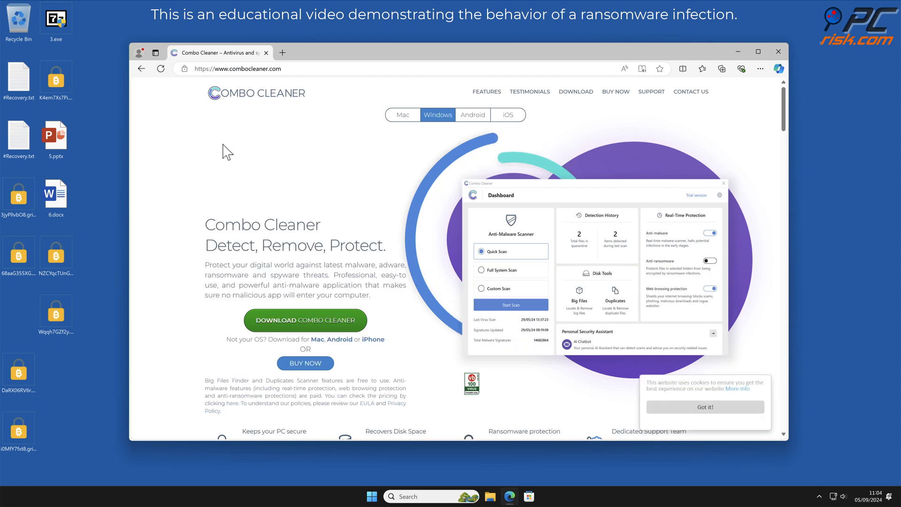
Download CCSetup.exe, run it from Edge downloads and allow it in User Account Control.
click(305, 320)
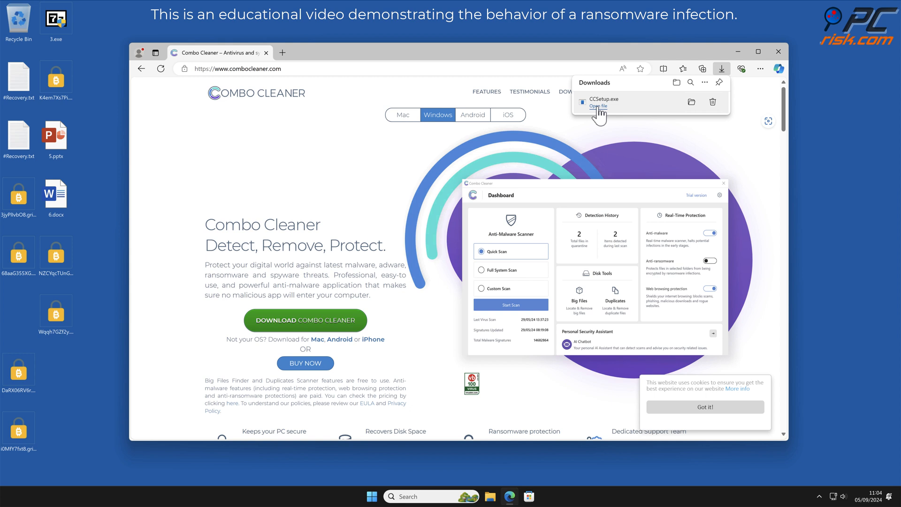
click(598, 107)
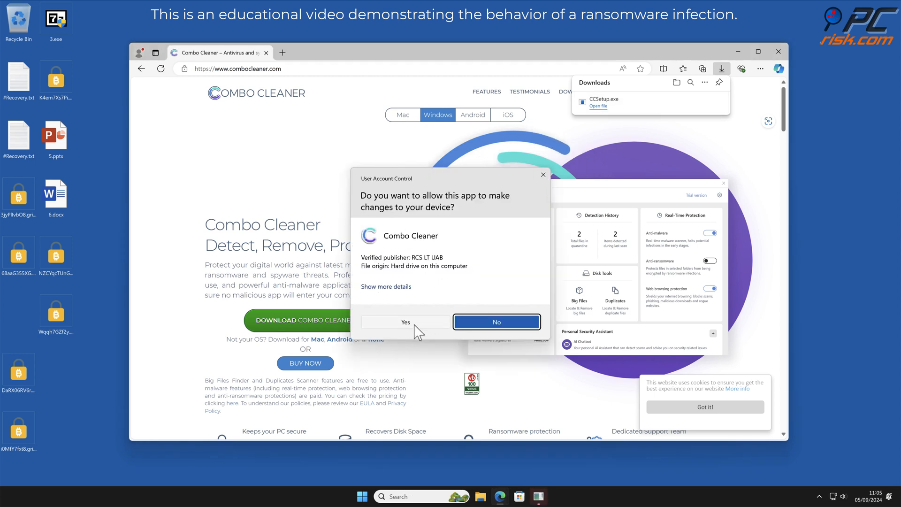
click(406, 321)
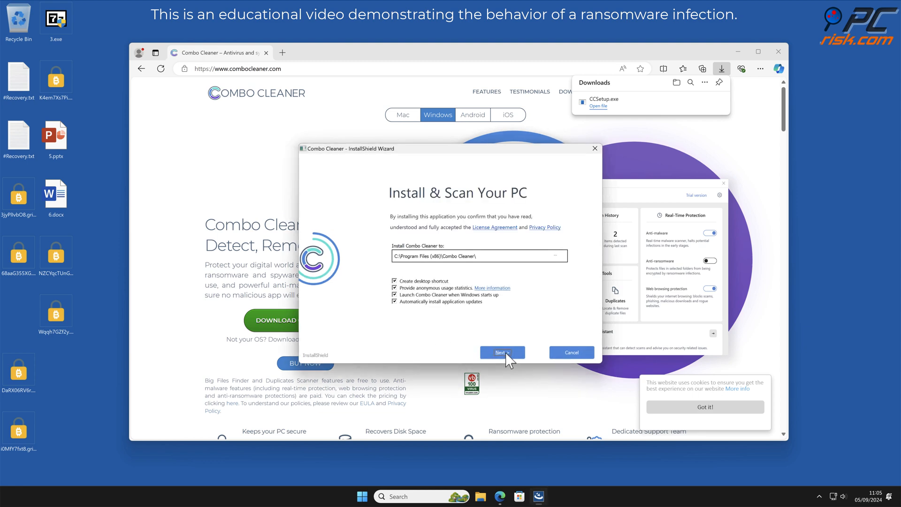
Install Combo Cleaner to the default location and finish, launching the antivirus.
click(501, 352)
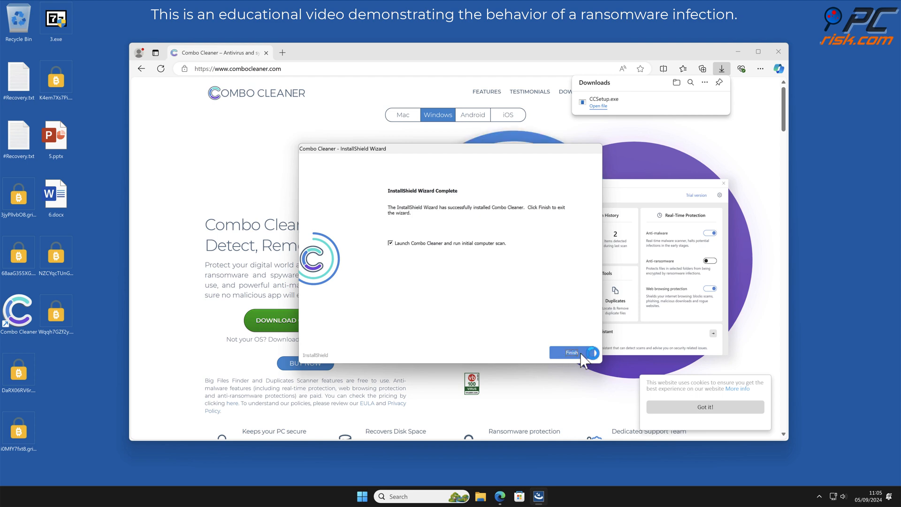
click(570, 352)
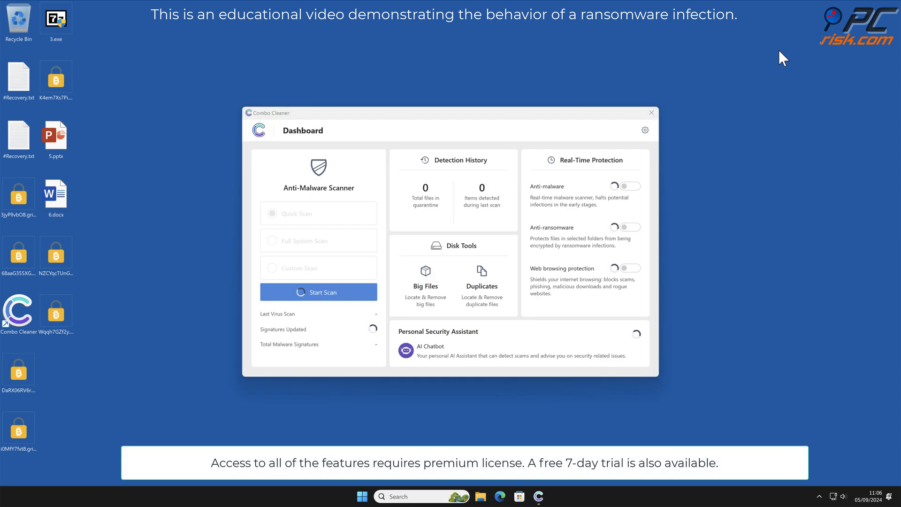
Run a malware scan and choose to remove all detected threats.
click(318, 292)
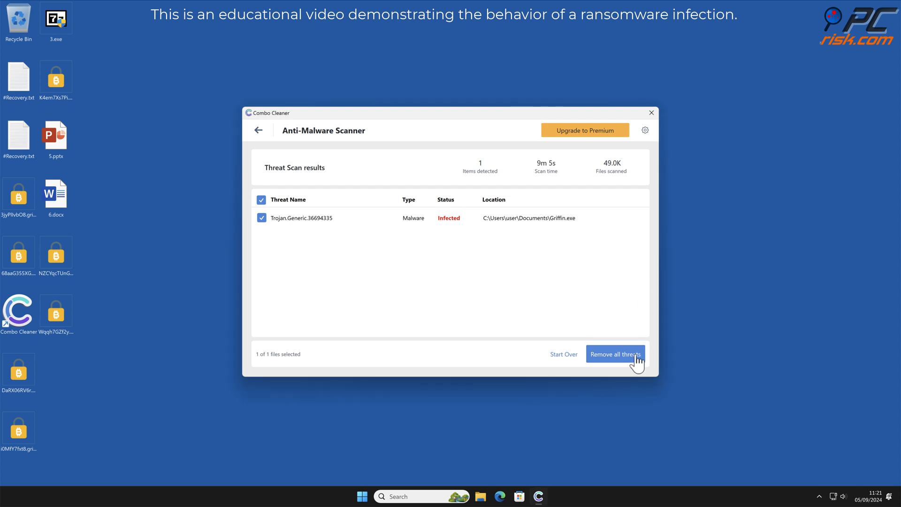
click(615, 354)
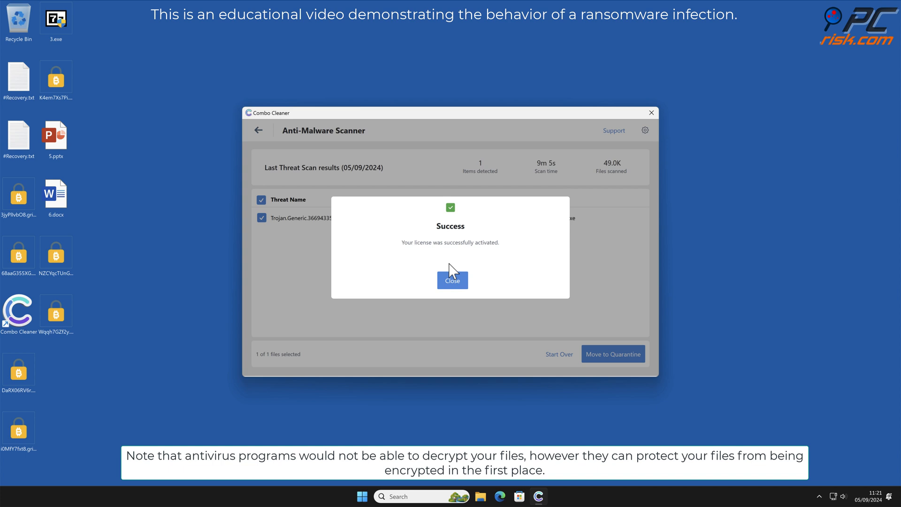
Dismiss the license message, quarantine the Trojan.Generic Griffin.exe and close the scan summary.
click(453, 279)
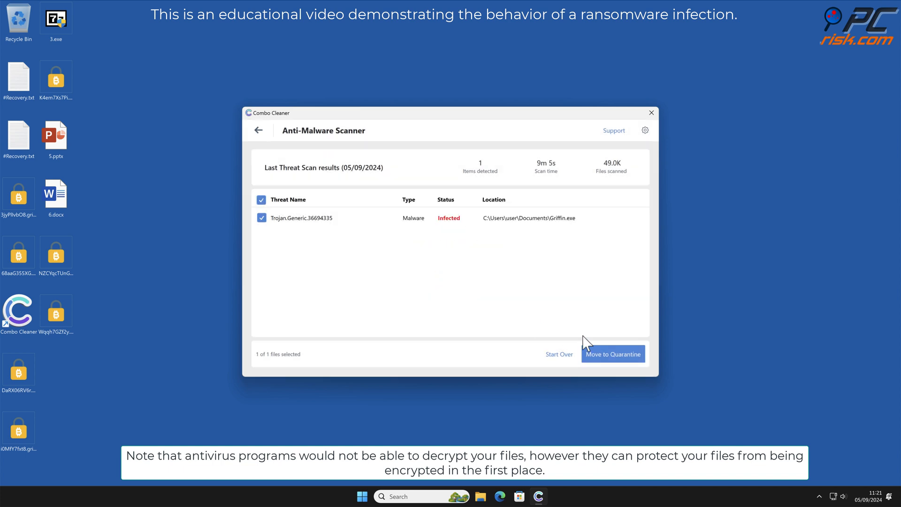
click(612, 354)
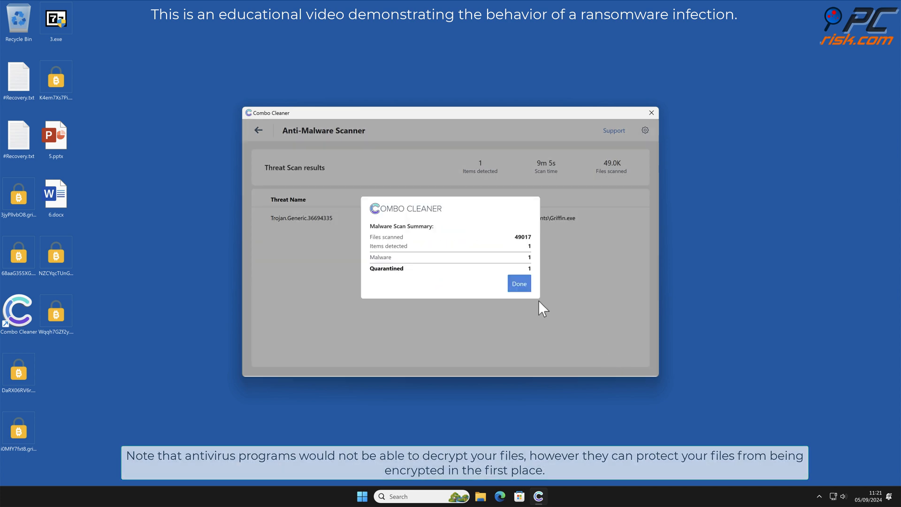
click(518, 283)
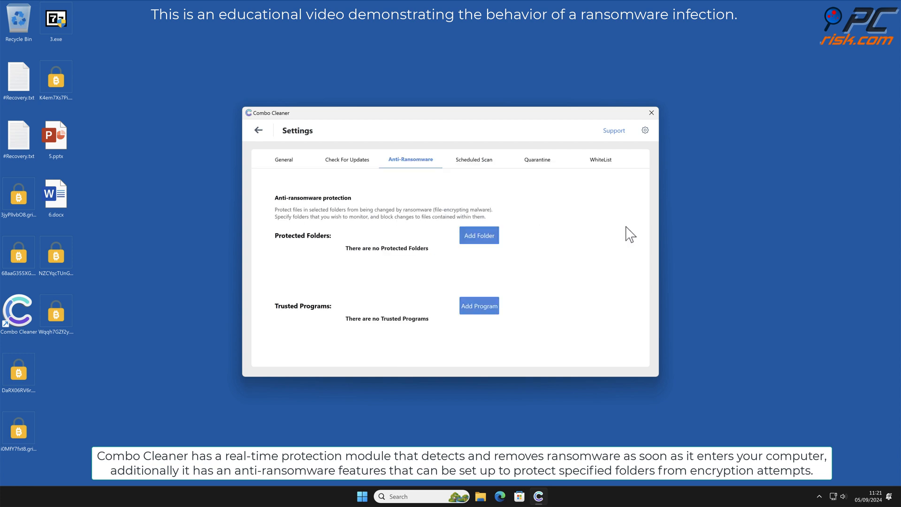
Add Desktop as a protected Anti-Ransomware folder and return to the dashboard.
click(479, 235)
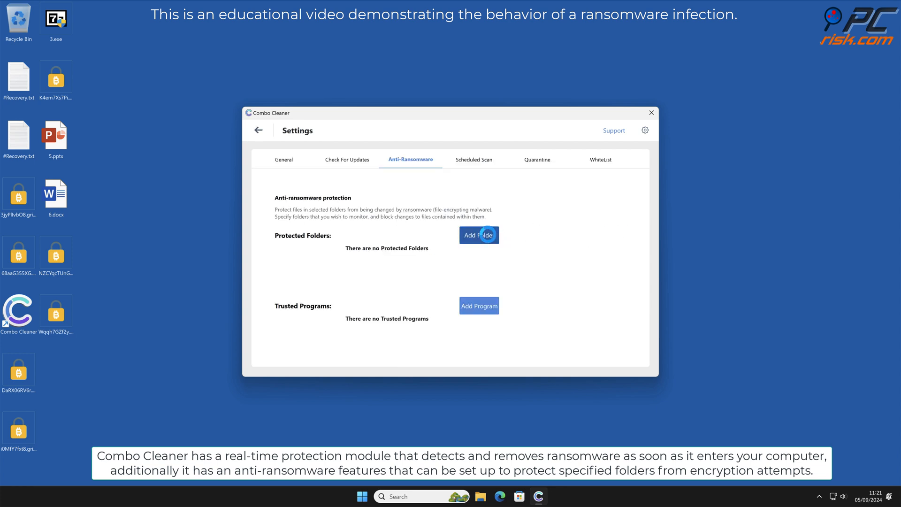
click(478, 235)
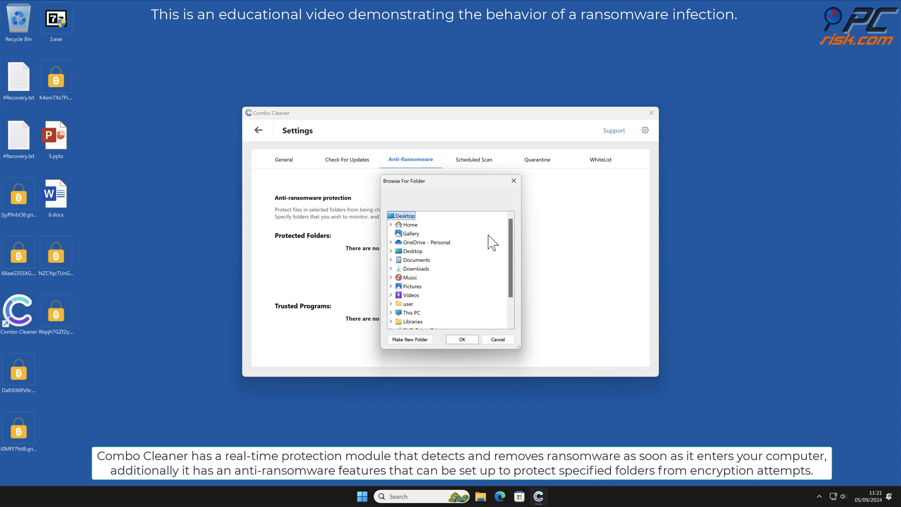
mouse_move(410, 223)
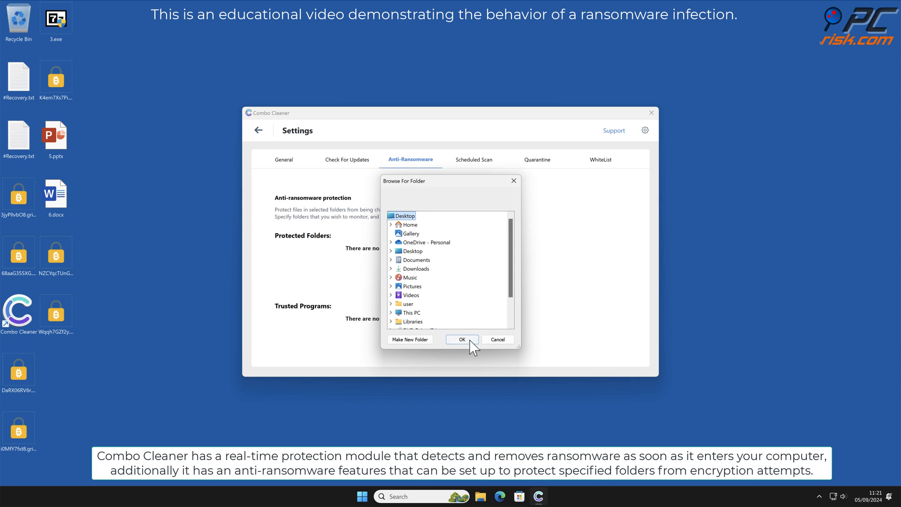
click(462, 339)
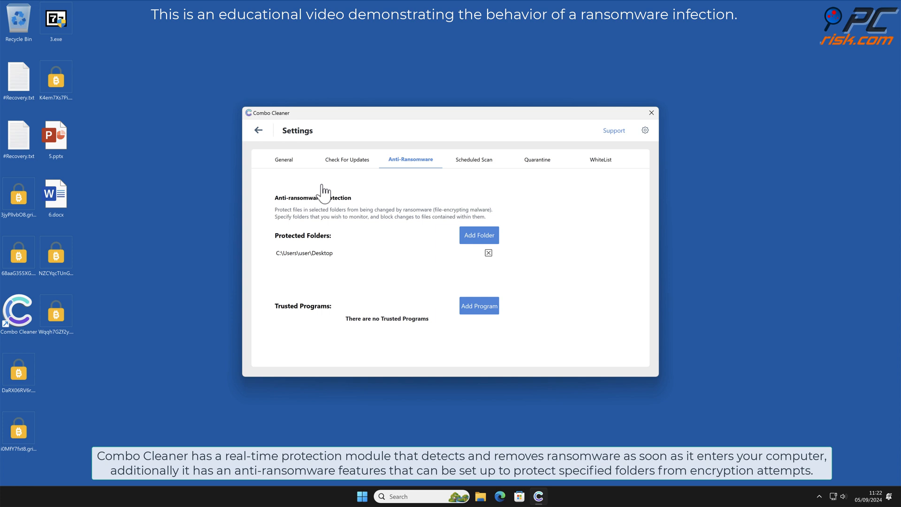
click(258, 130)
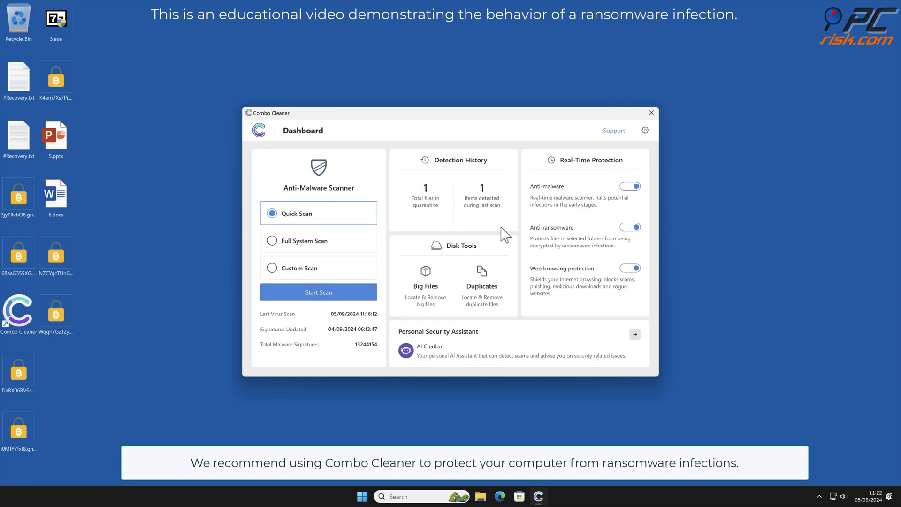
mouse_move(522, 238)
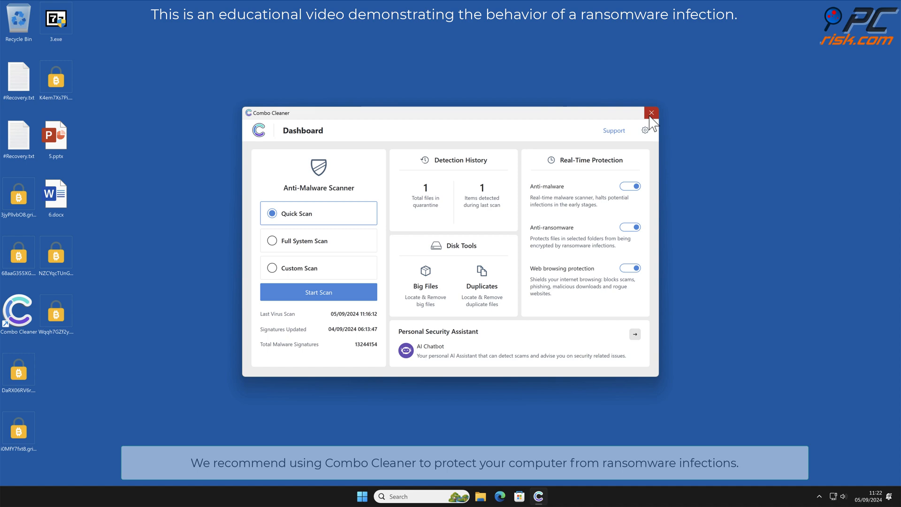
Close the Combo Cleaner window, leaving the desktop with the .griffin files.
click(651, 112)
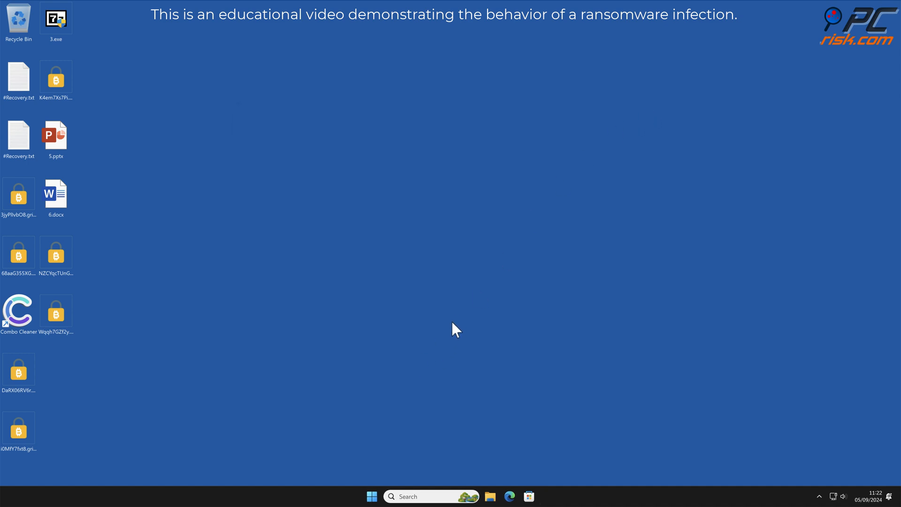